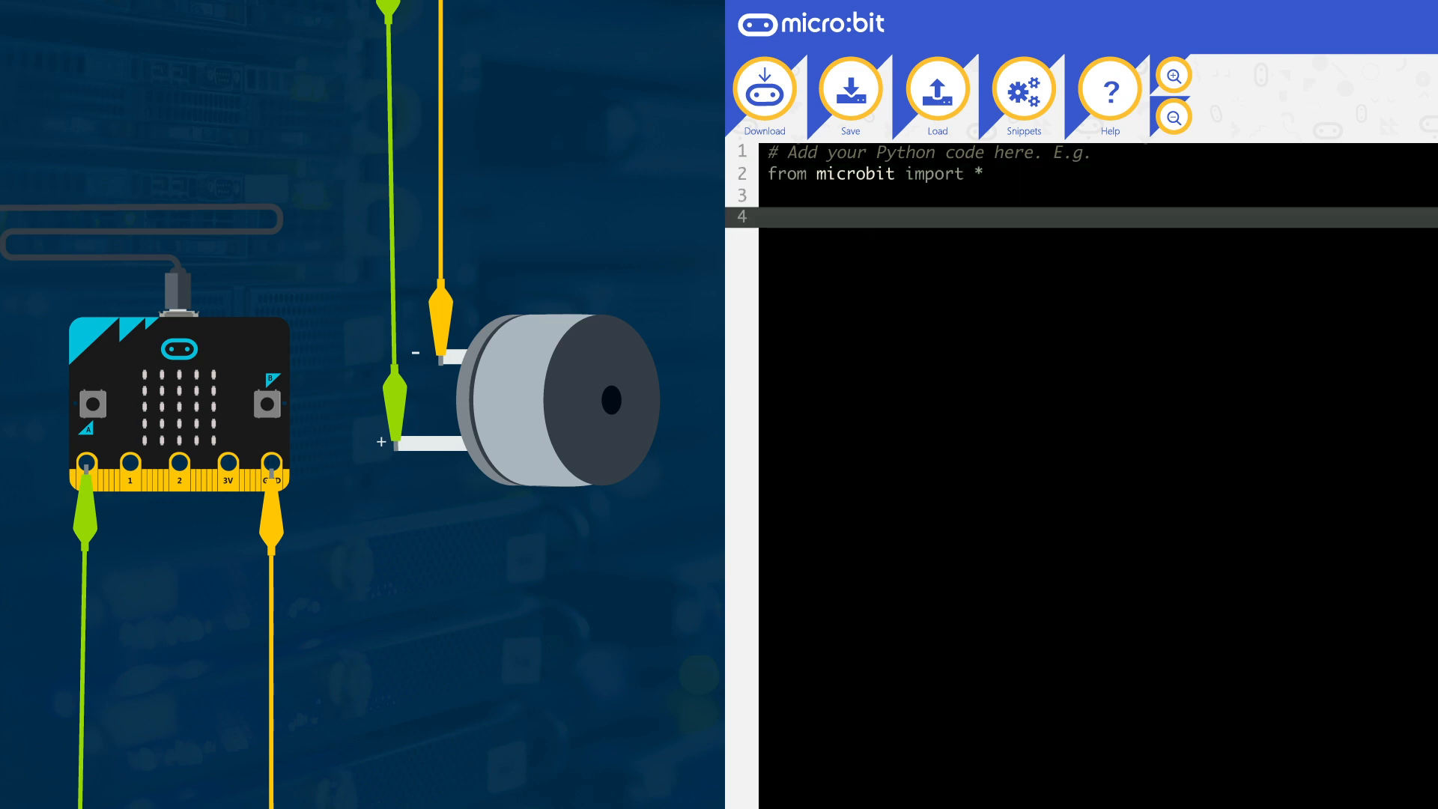
type("pin0.writ")
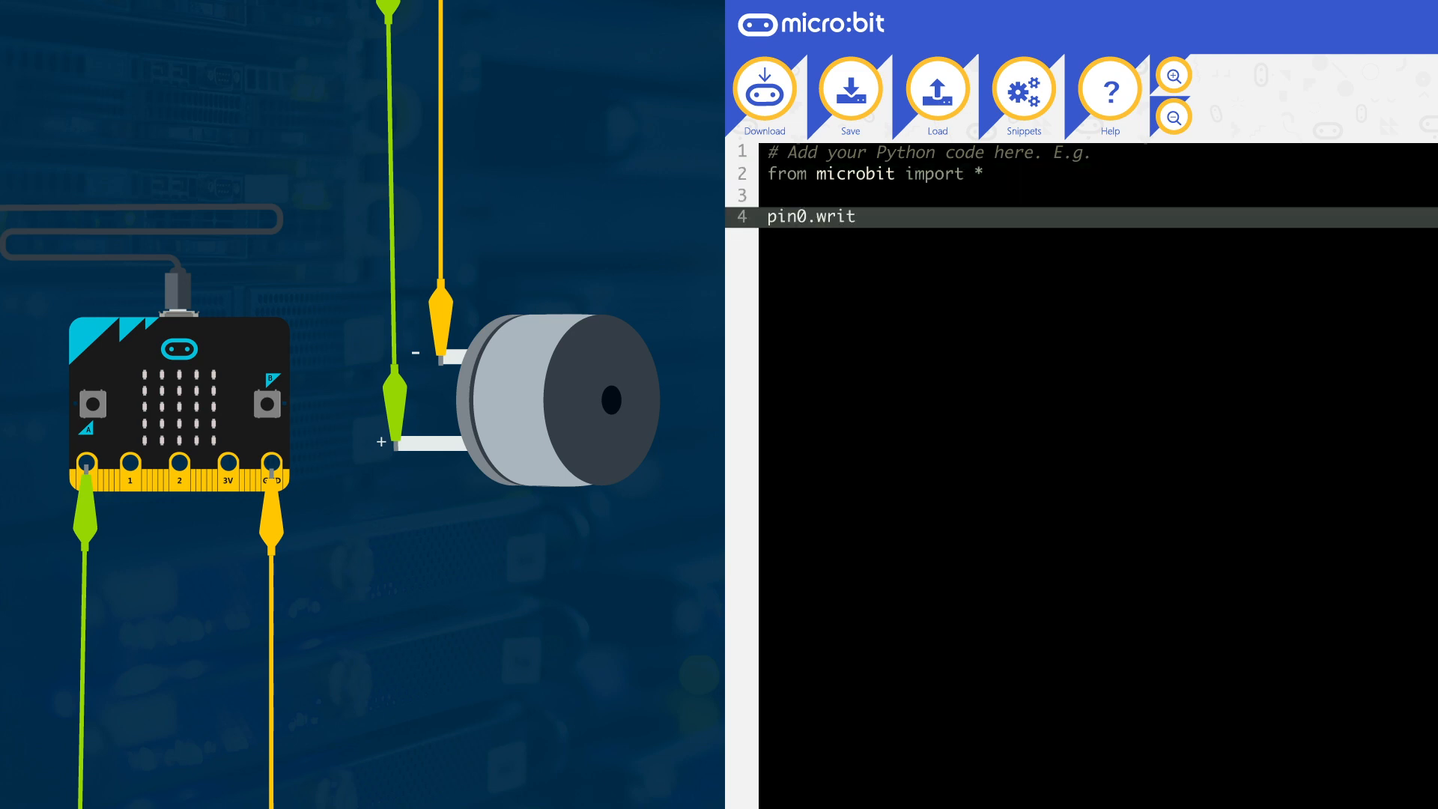
type("e_digital")
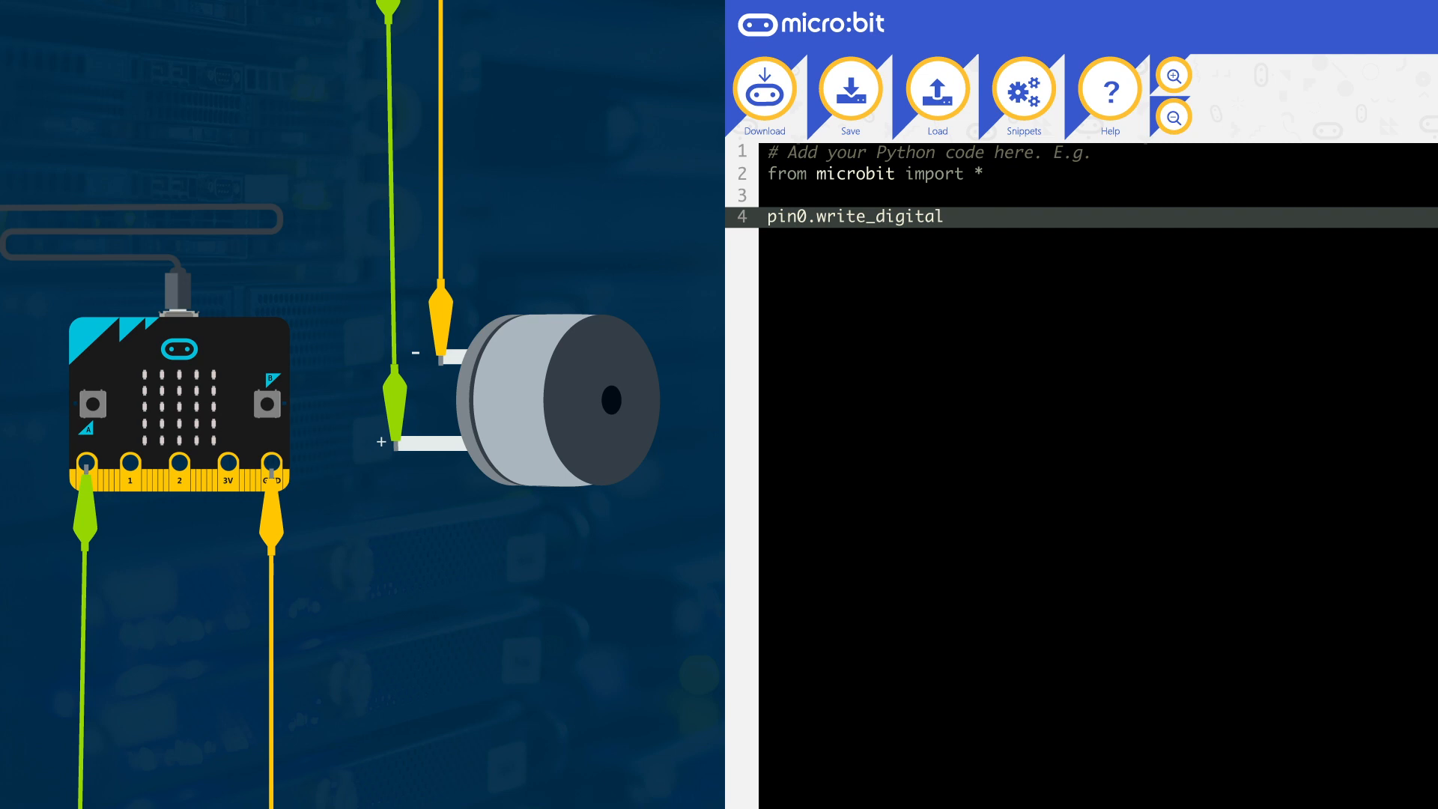
type("(1)")
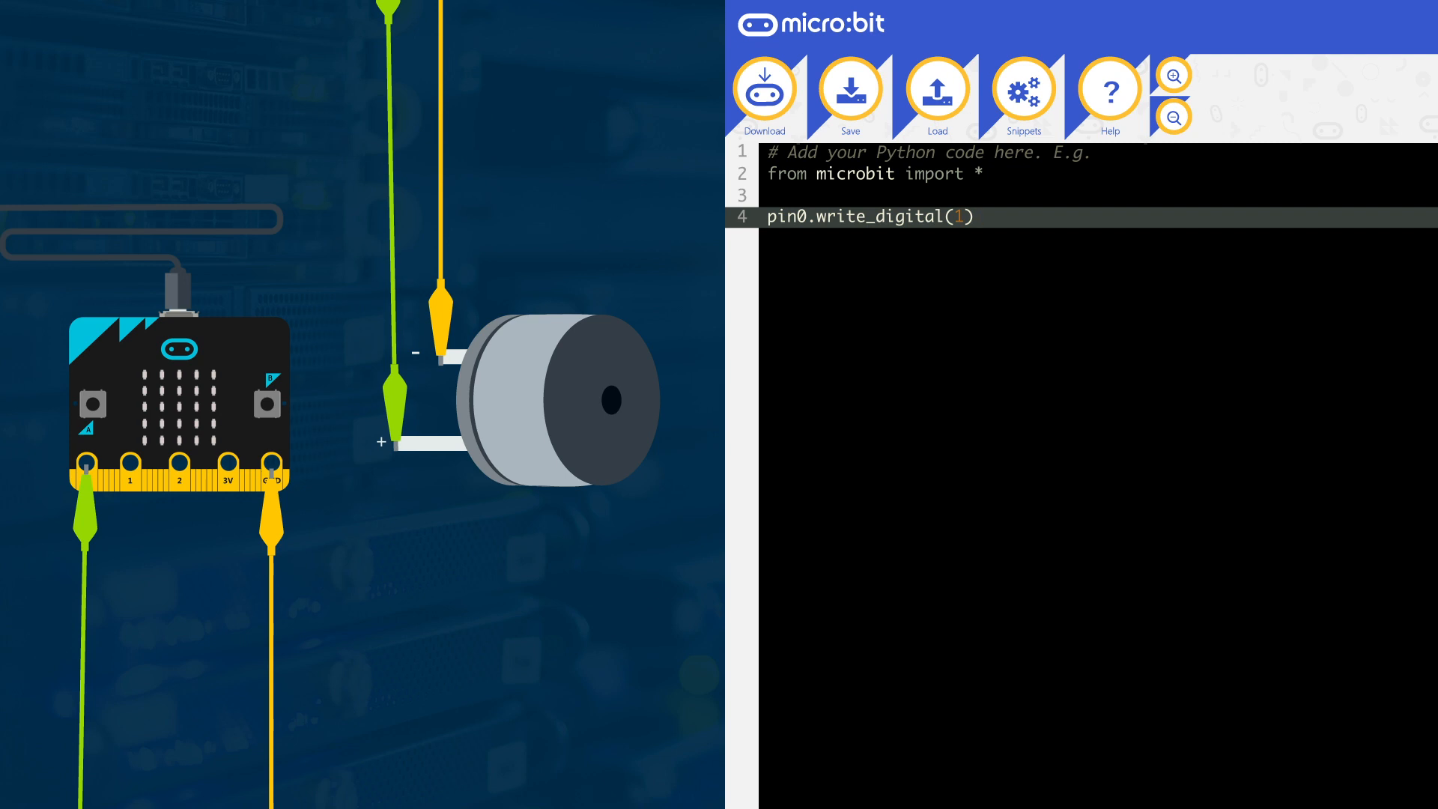
type("while Tru")
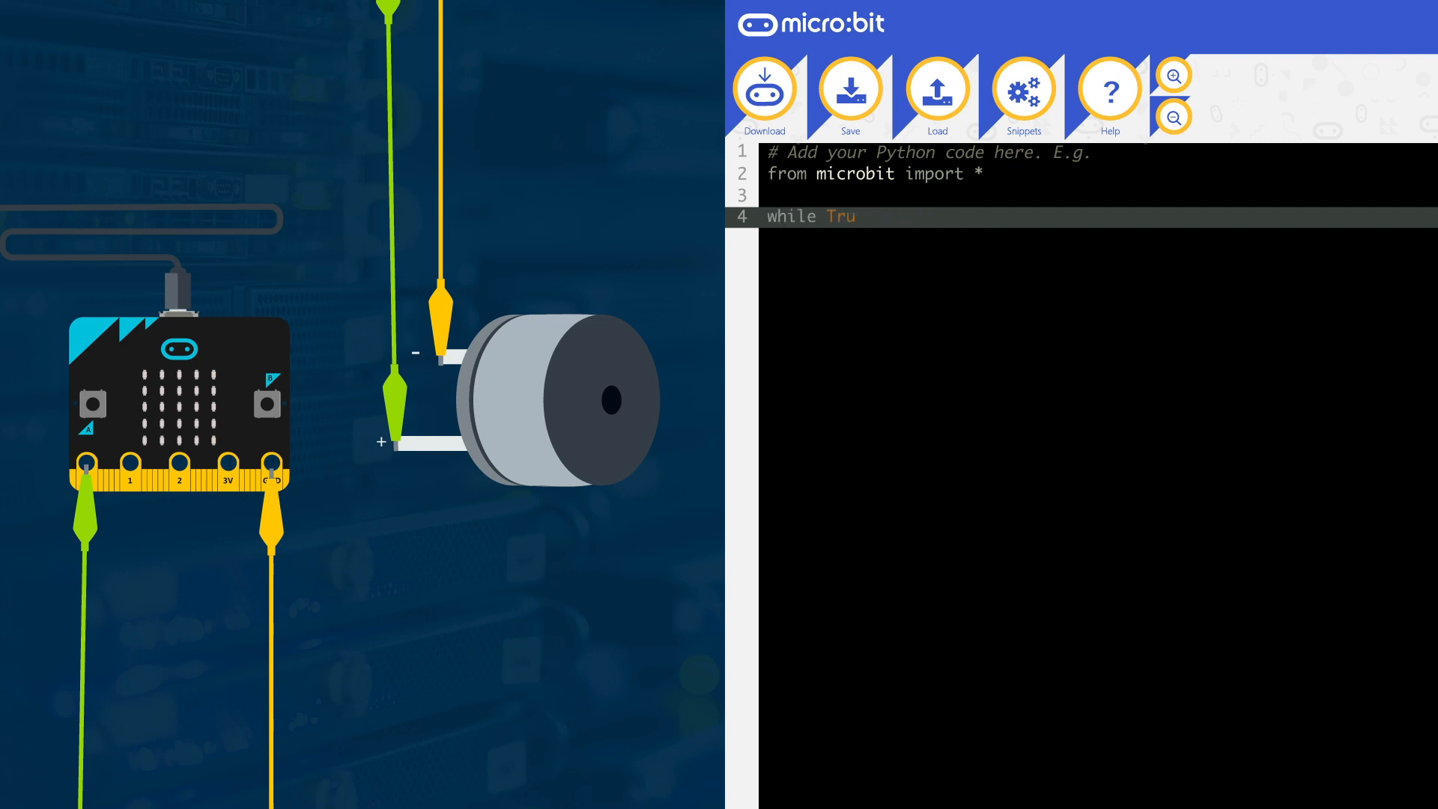